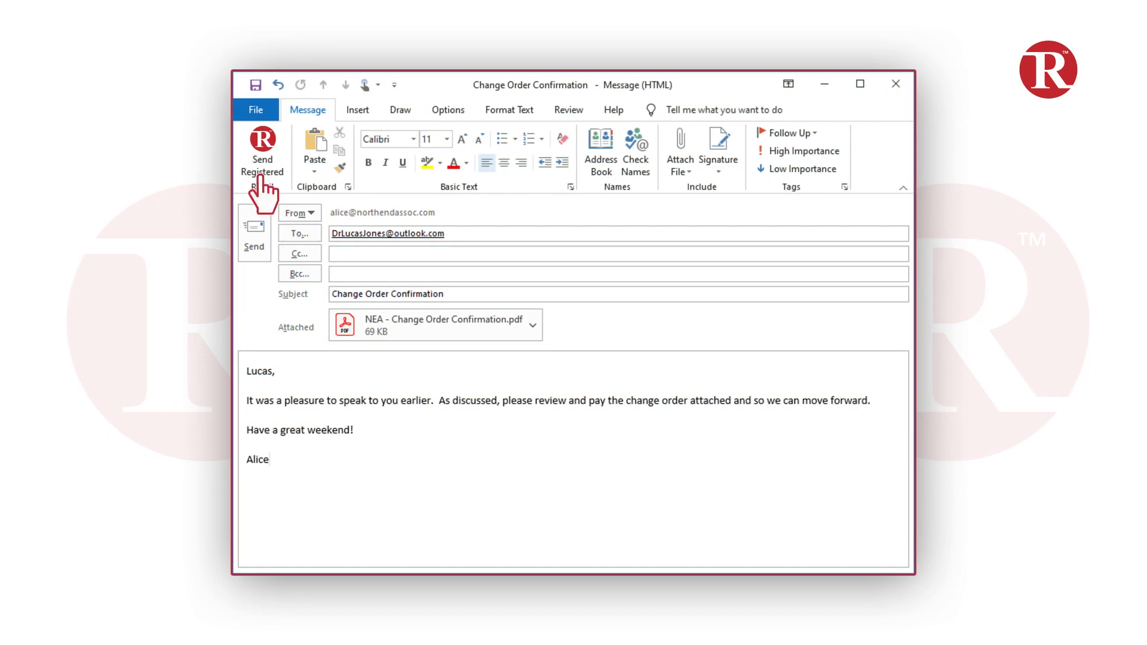
- Enable Send Registered with 'Sign & time-stamp with Digital Seal mark' for the change order email
click(260, 140)
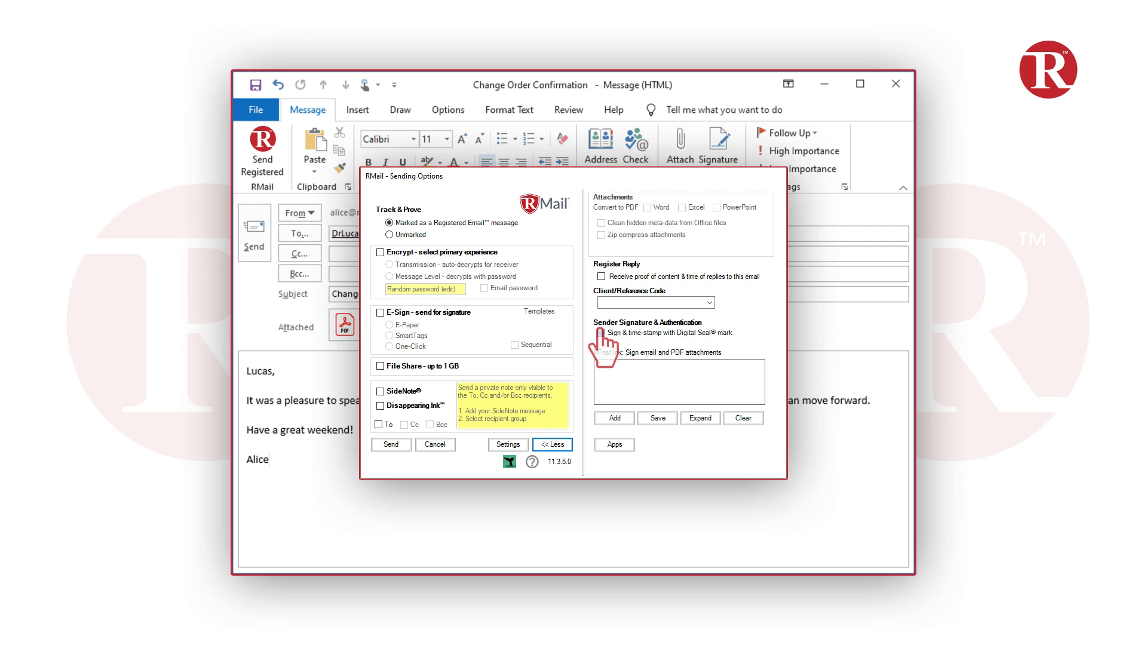
click(599, 332)
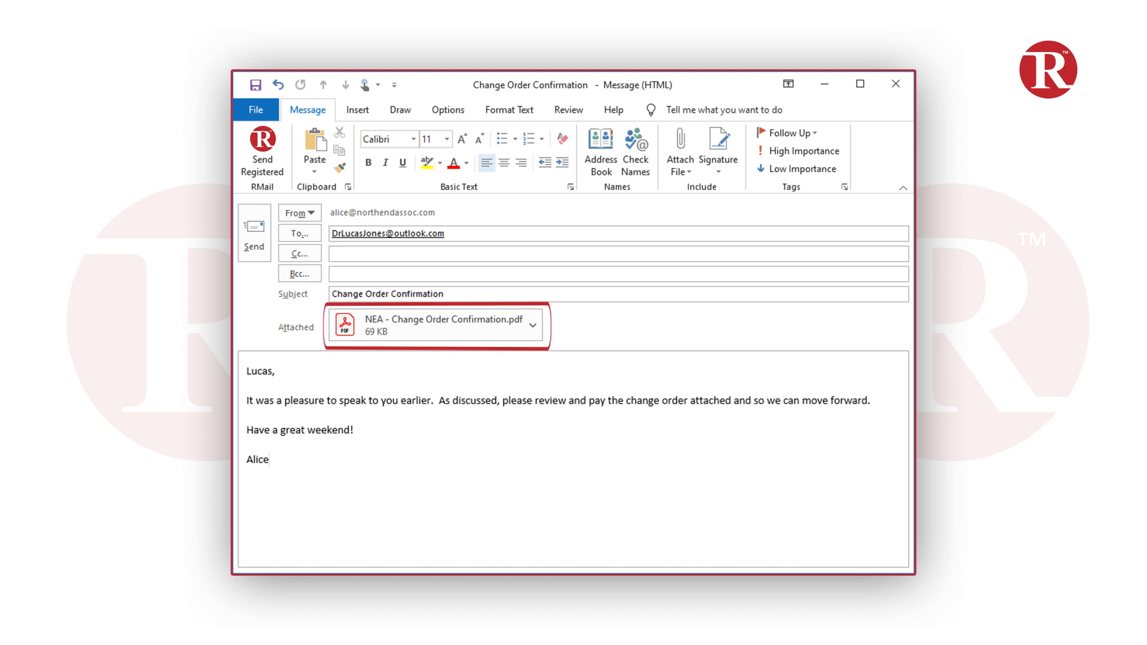
- Send the sealed Change Order Confirmation email from the RMail Sending Options
click(262, 151)
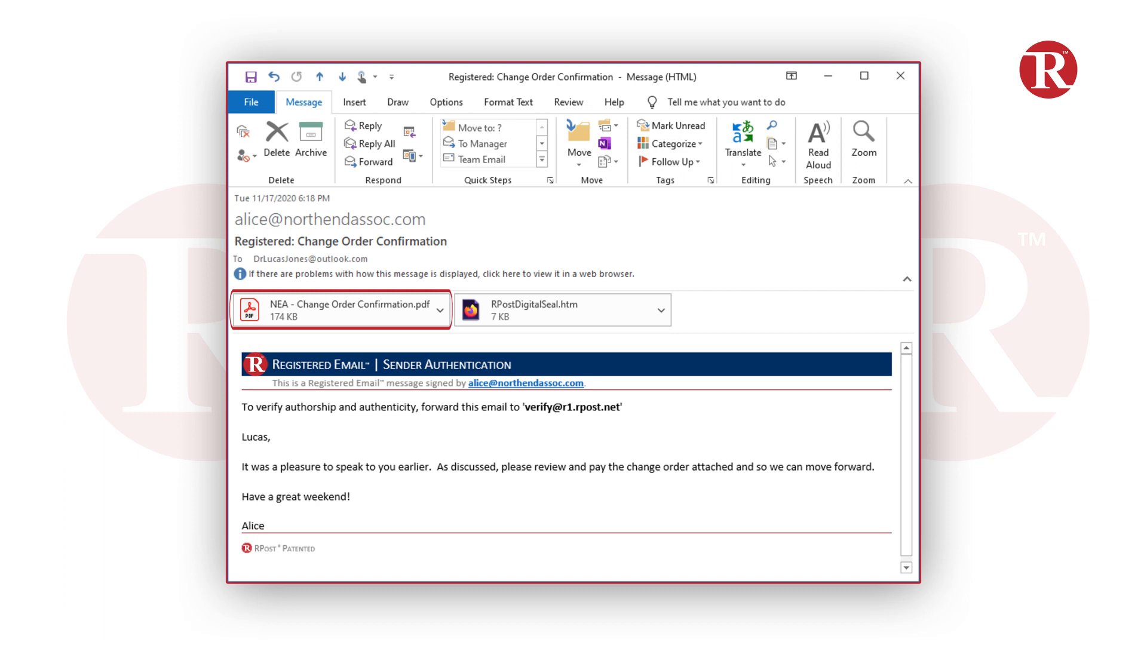
- Open the NEA - Change Order Confirmation.pdf attachment in Acrobat Reader to check its signatures
click(547, 311)
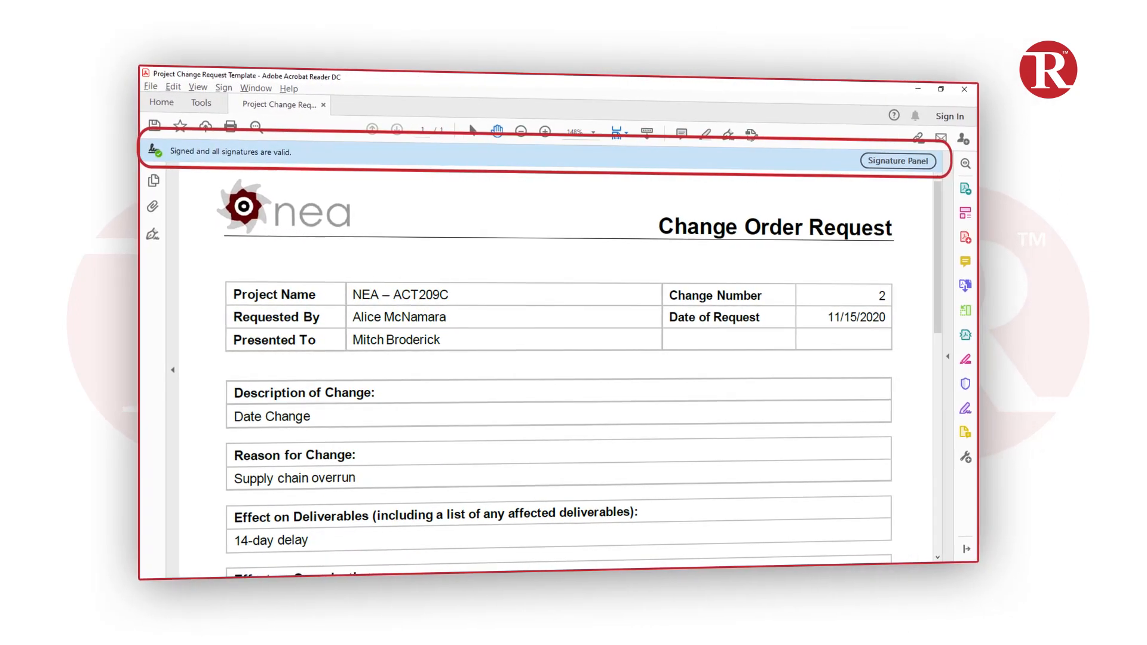
- Open the attached Change Order Confirmation Outlook item from the Email Authentication reply
scroll(down, 3)
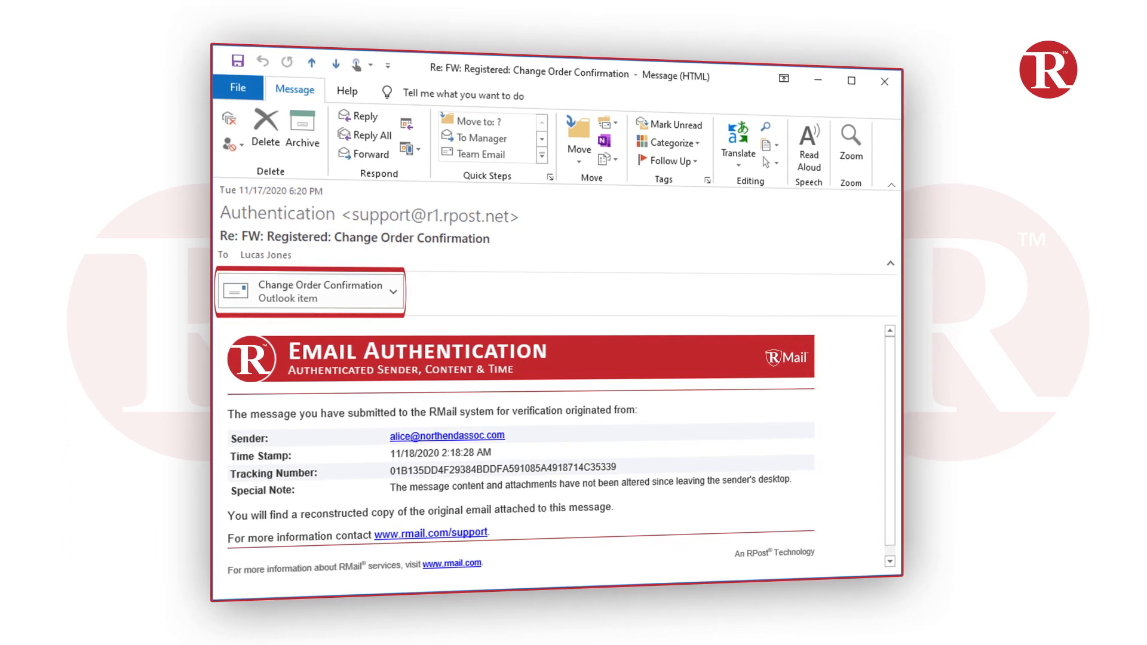
double_click(317, 291)
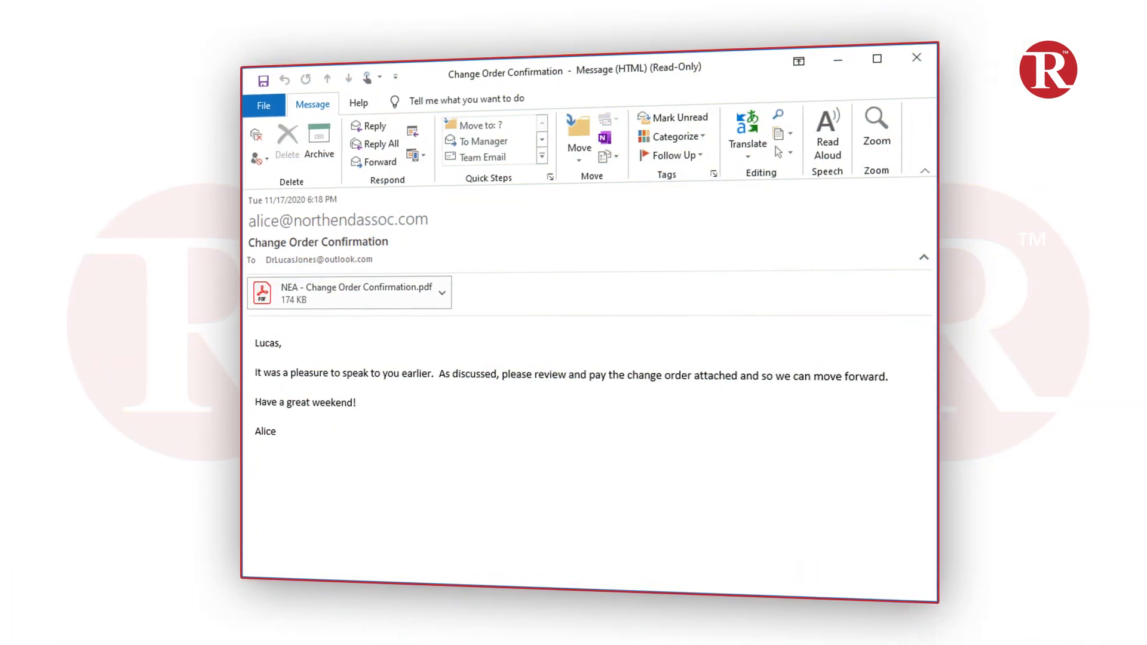